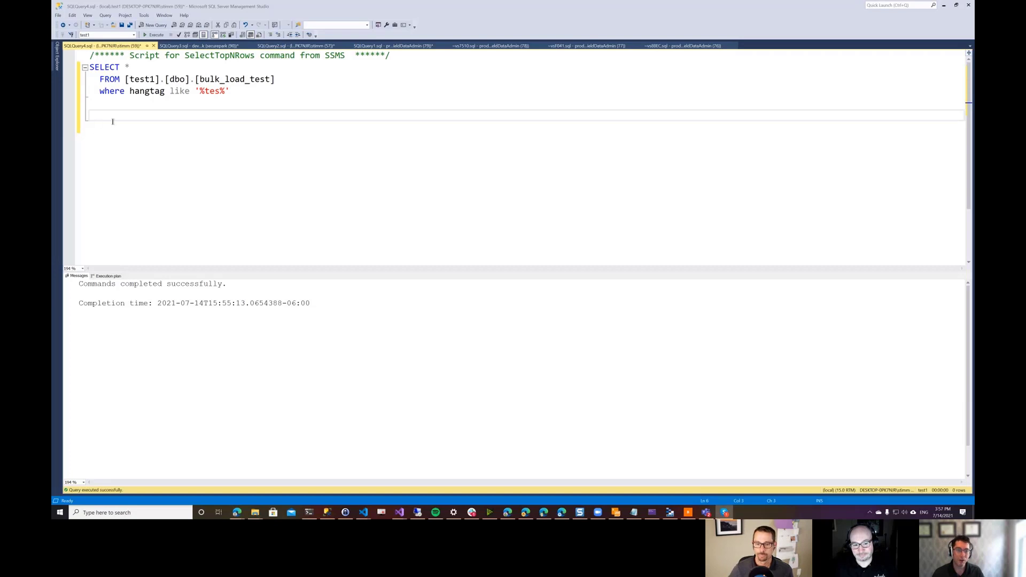
Step: Run SELECT COUNT(*) FROM bulk_load_test to get the row count, then clear the query away
text(select count(*) from)
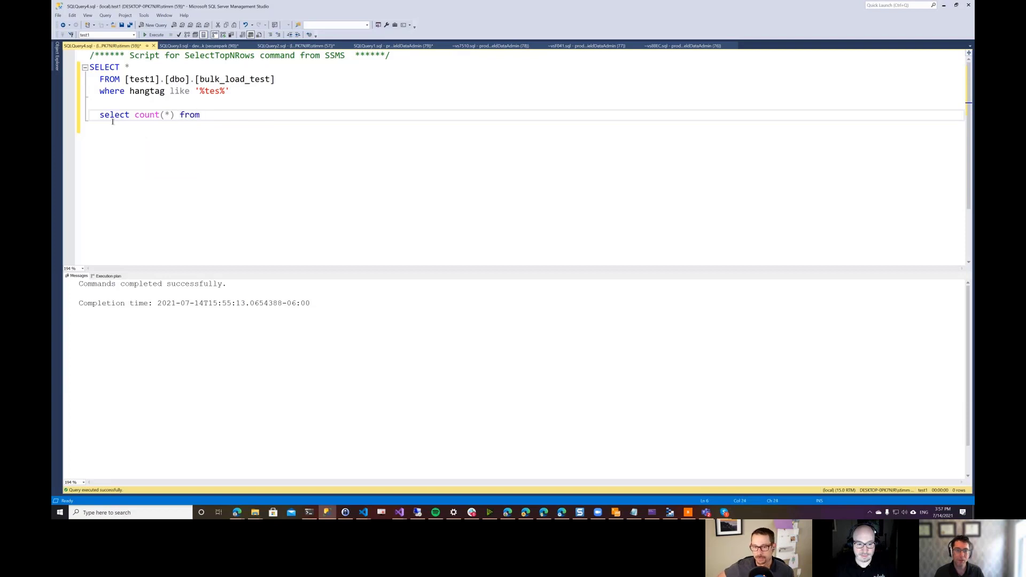
text(bulk_load_test)
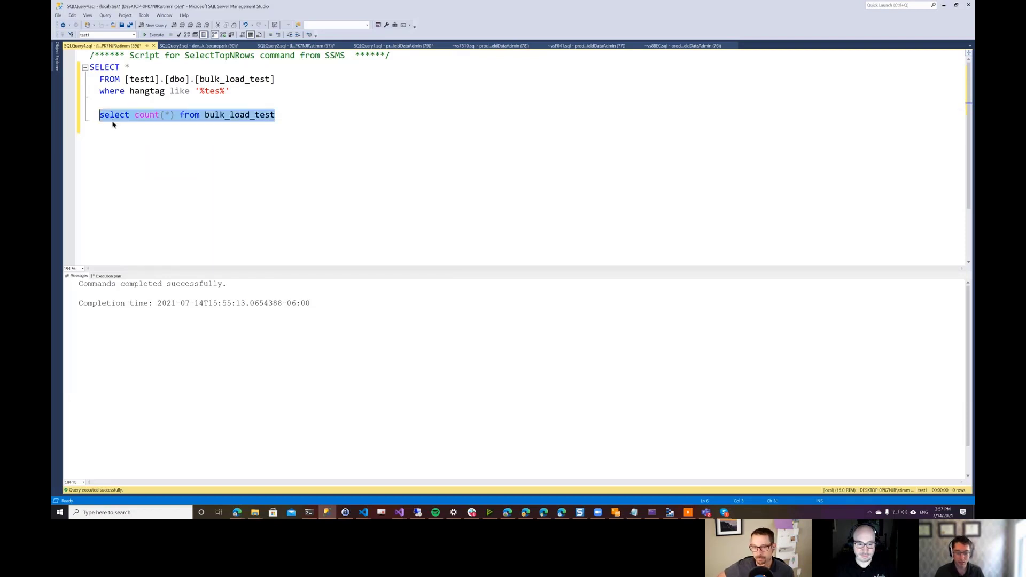
click(156, 34)
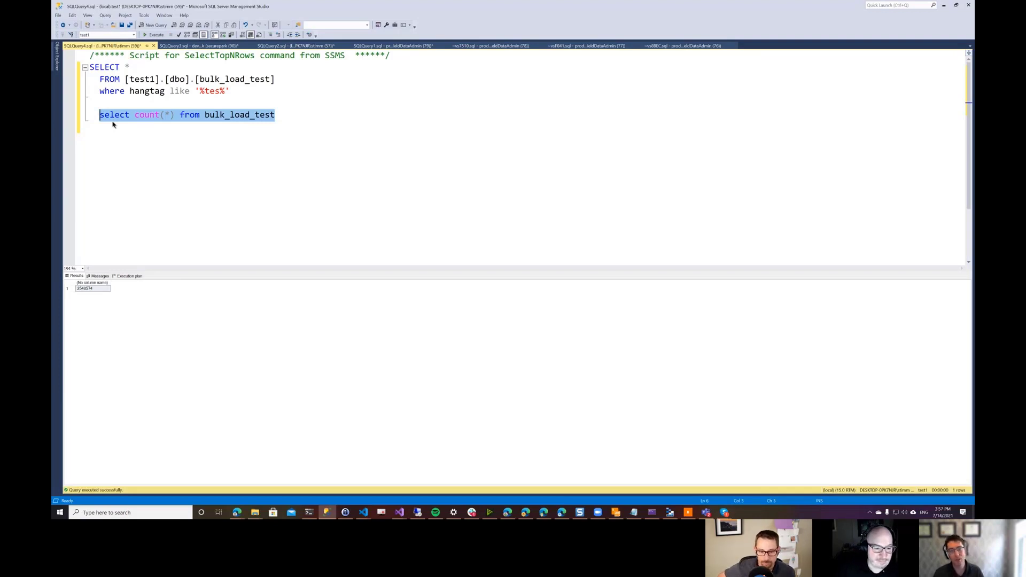
key(Delete)
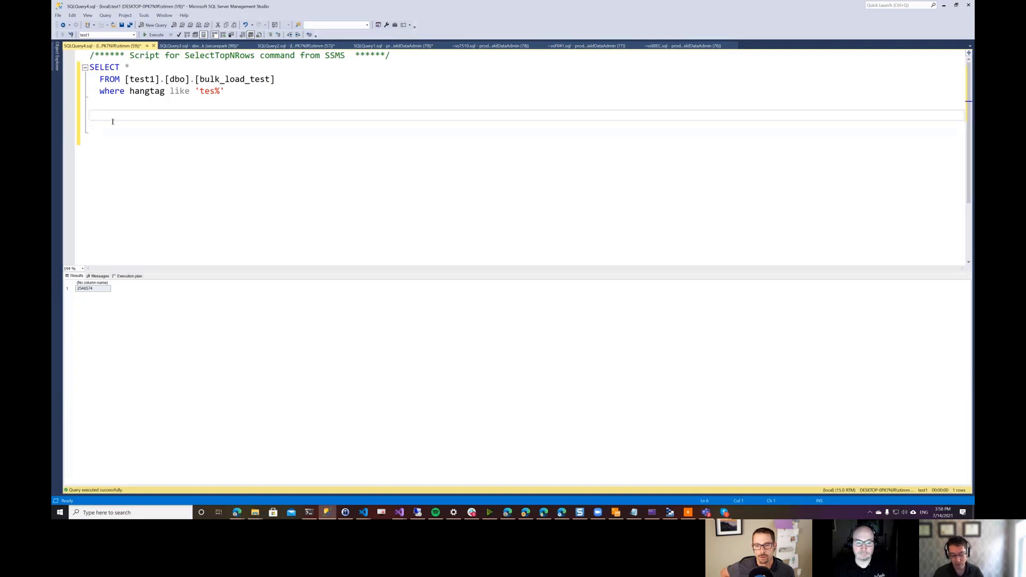
Step: Write CREATE INDEX thatindex ON bulk_load_test(hangtag) and execute it
text(create index that)
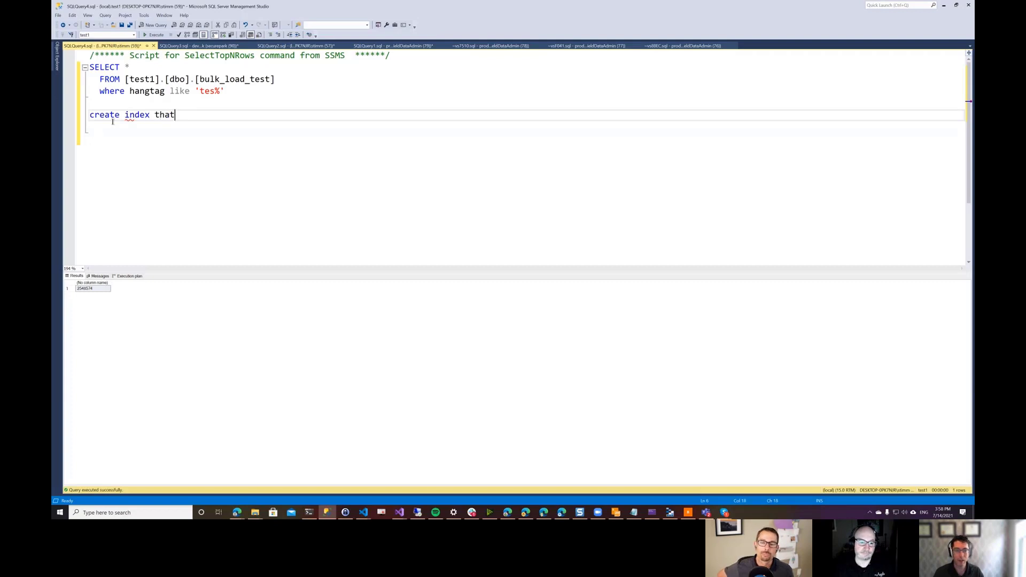
text(index on)
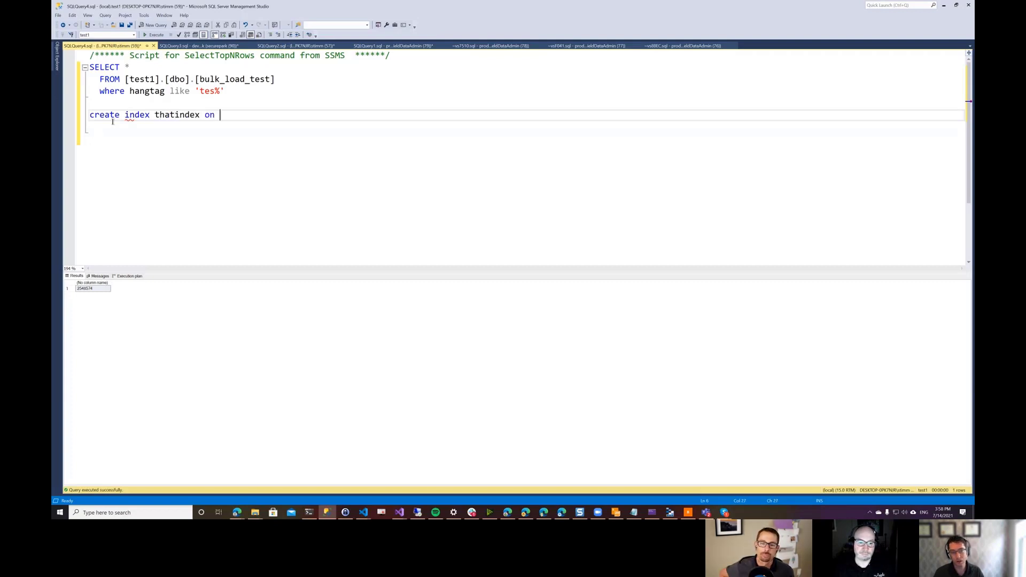
text(bulk)
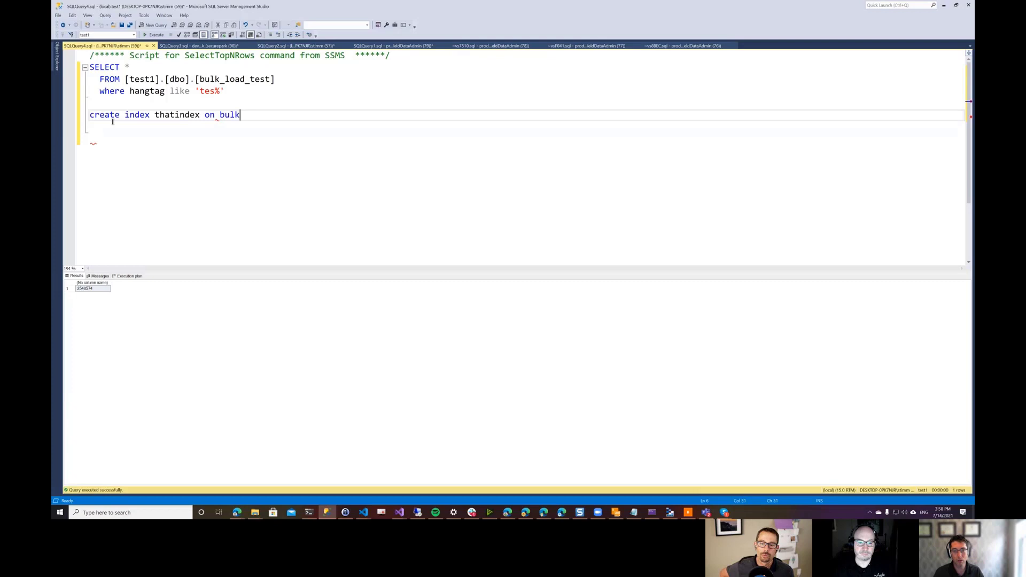
text(_load_te)
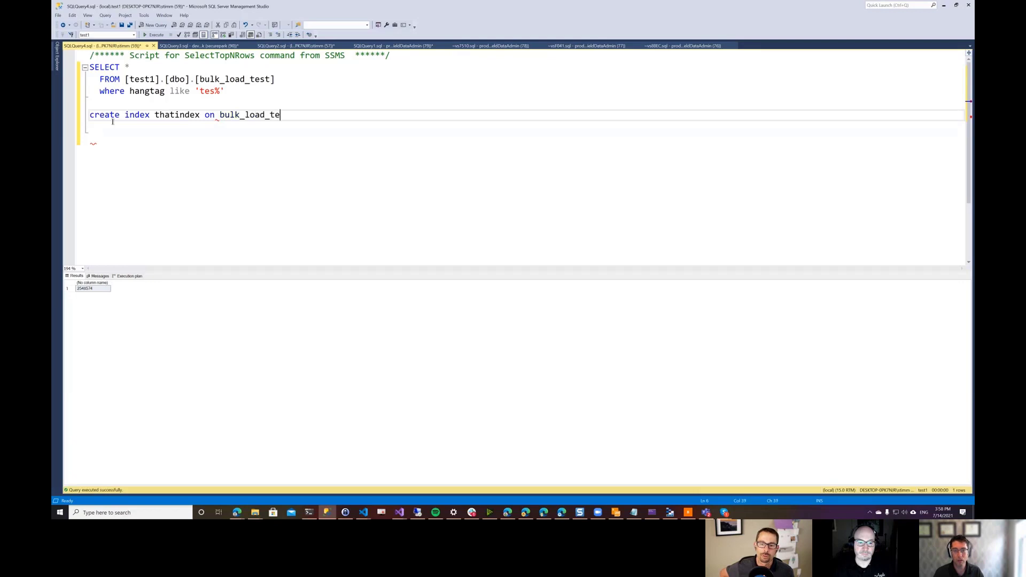
text(st(hangtag)
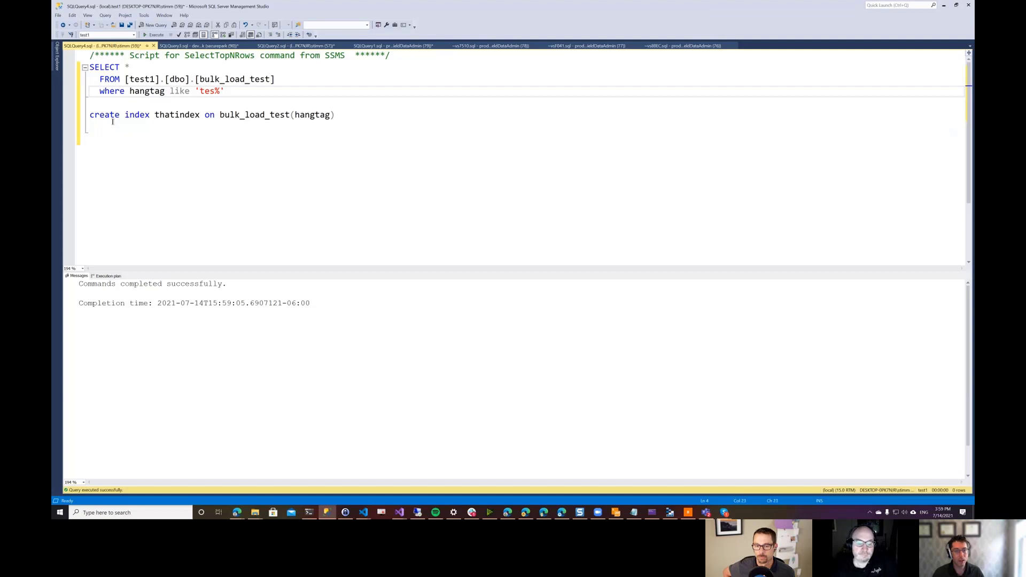
Step: Execute the 'tes%' SELECT and view its messages and execution plan with the index seek
double_click(203, 91)
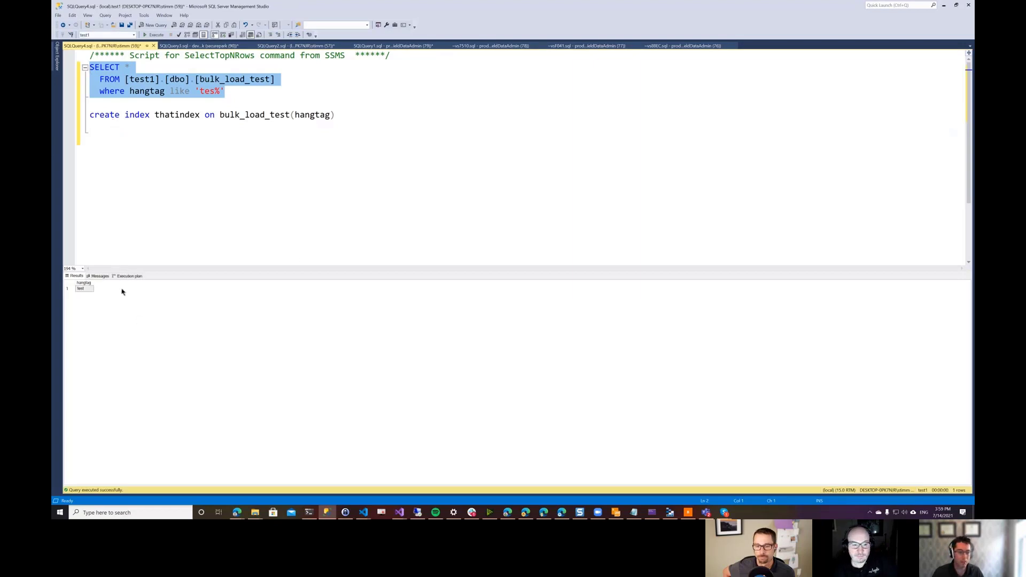
click(98, 275)
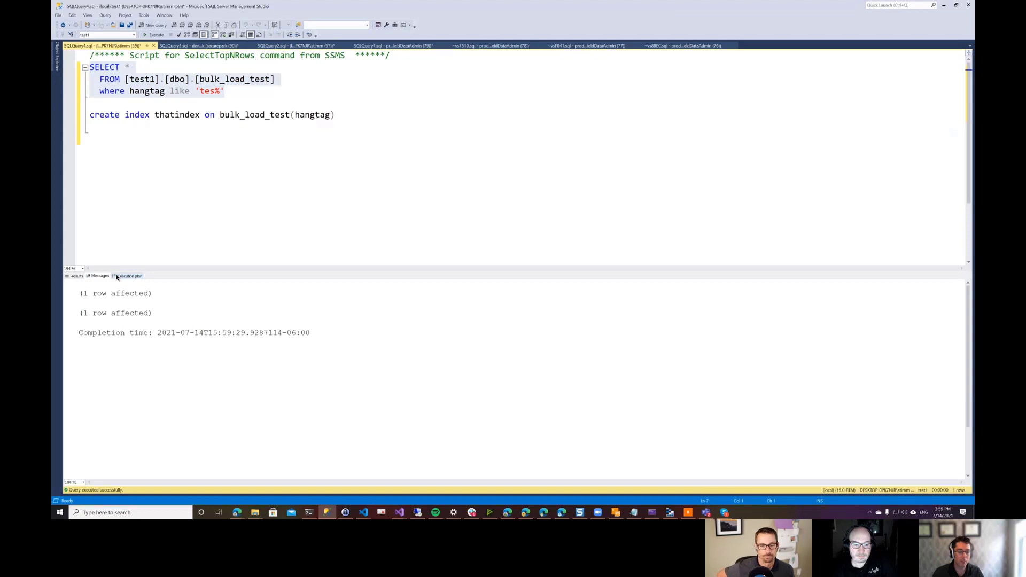
click(129, 276)
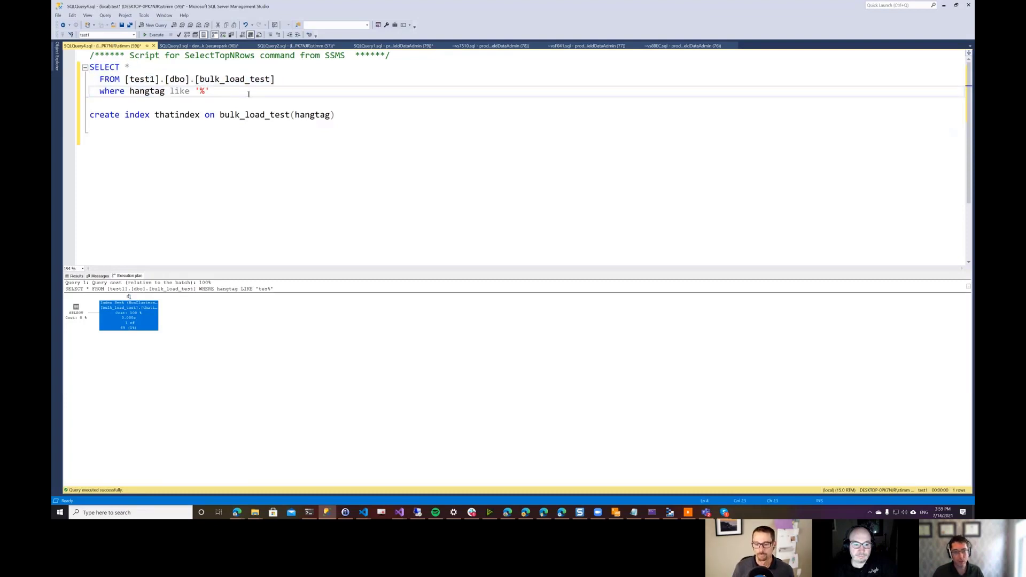
Step: Change the LIKE pattern to '%est', rerun the SELECT and show its table-scan plan
text(est)
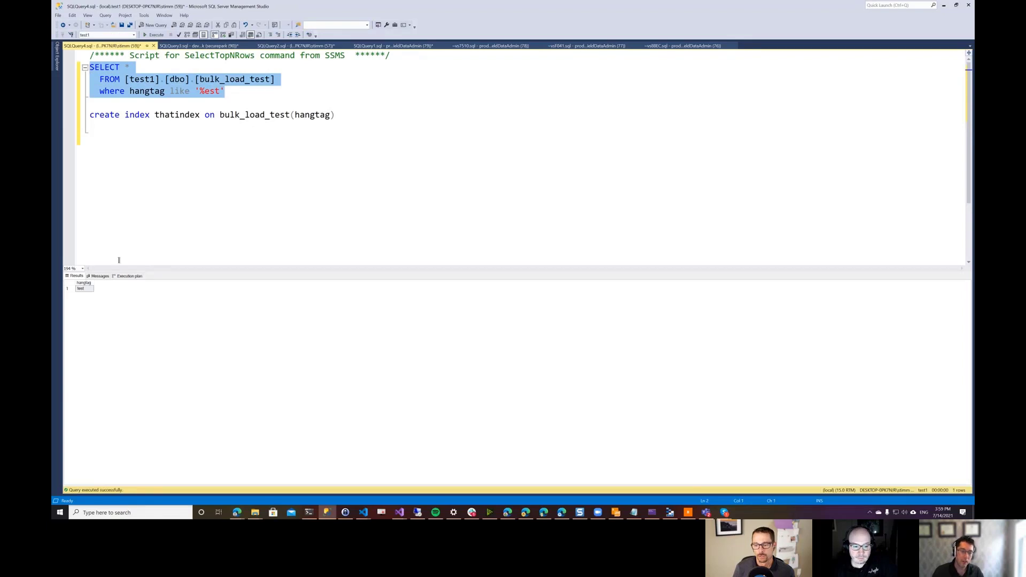
click(127, 275)
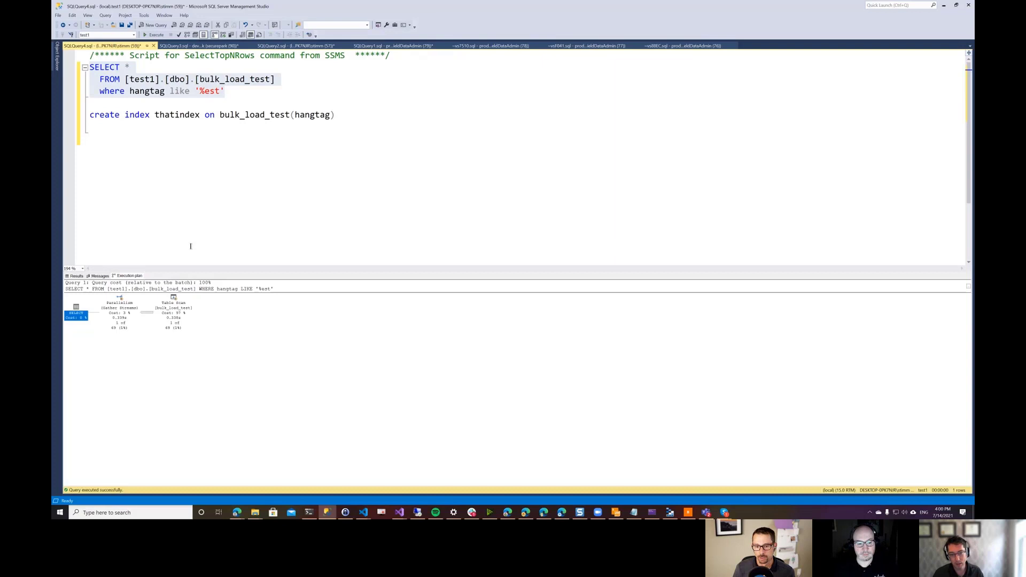
mouse_move(160, 307)
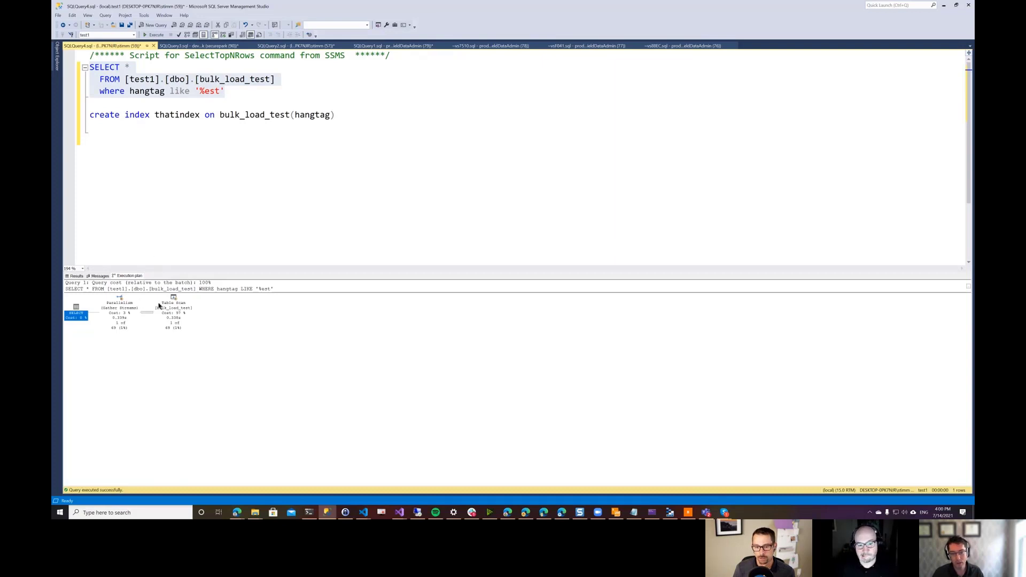
mouse_move(205, 311)
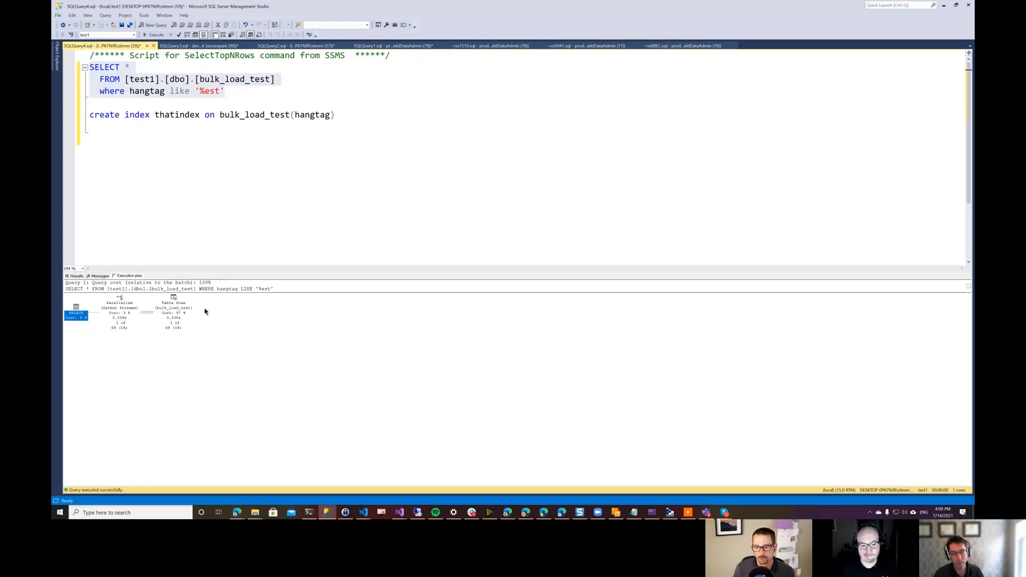
mouse_move(197, 312)
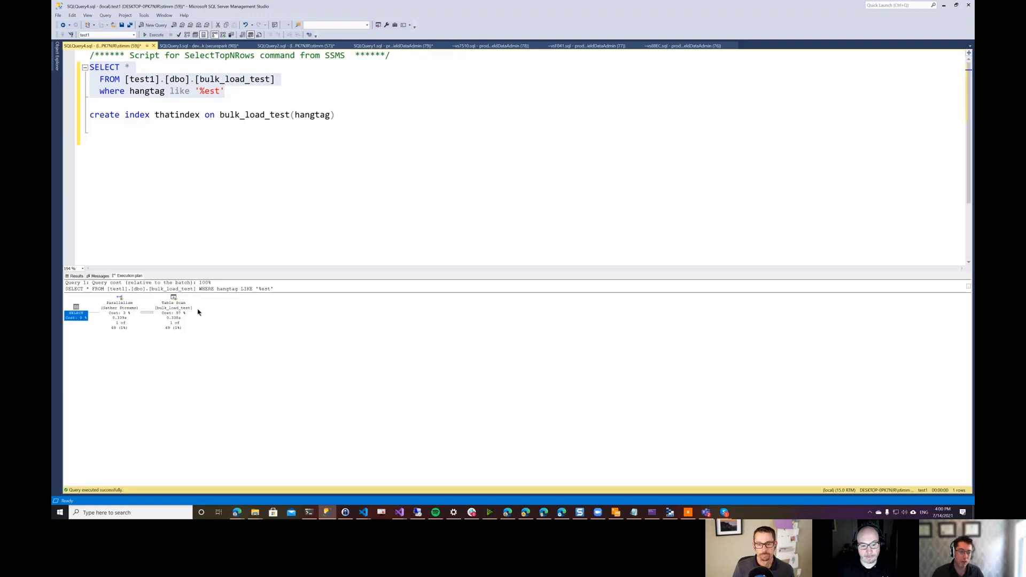
mouse_move(150, 366)
text(this is a test thing)
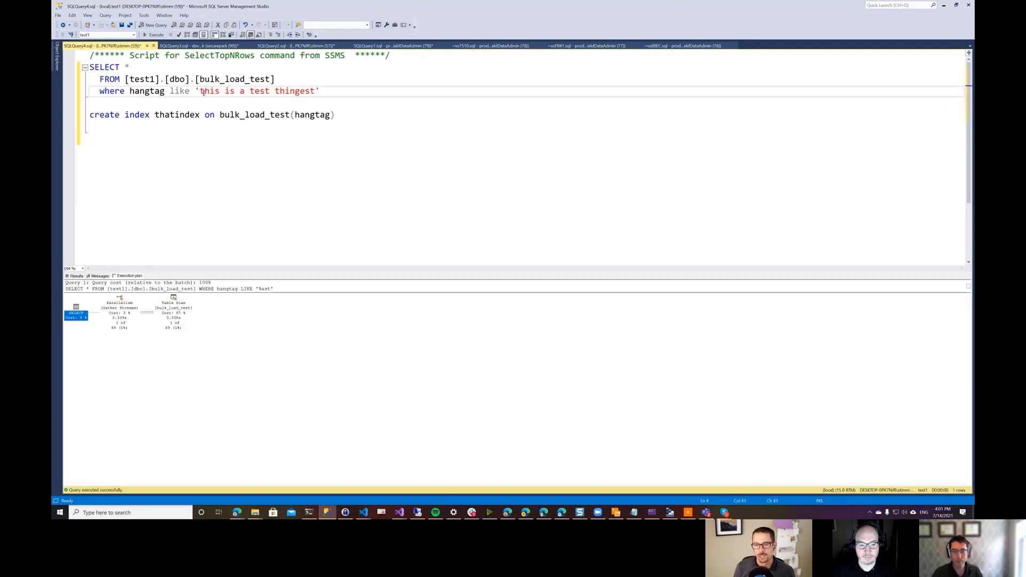
Step: Replace the quoted sample sentence in the LIKE clause with the '%est' pattern
key(BackSpace)
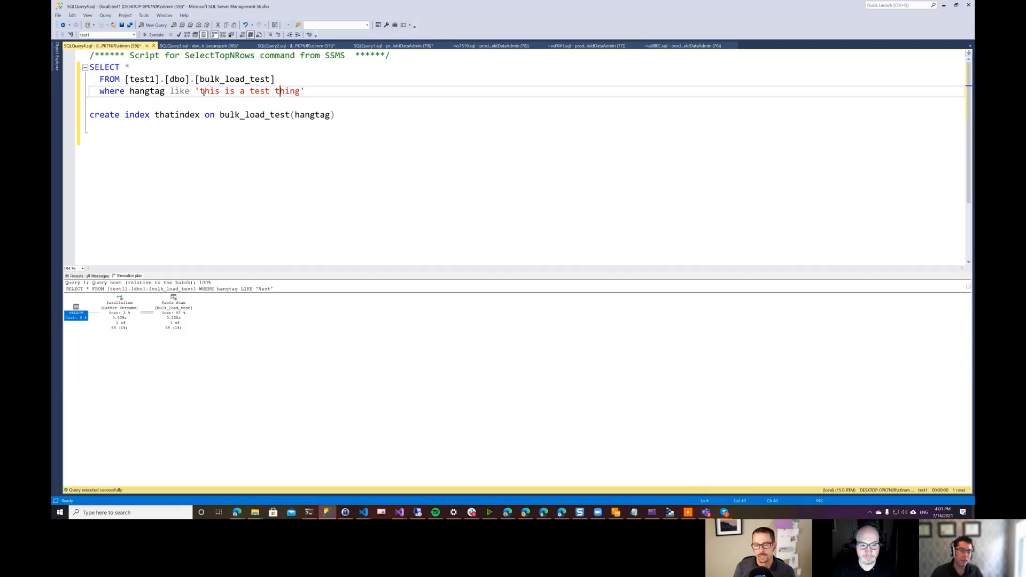
drag(239, 91, 270, 91)
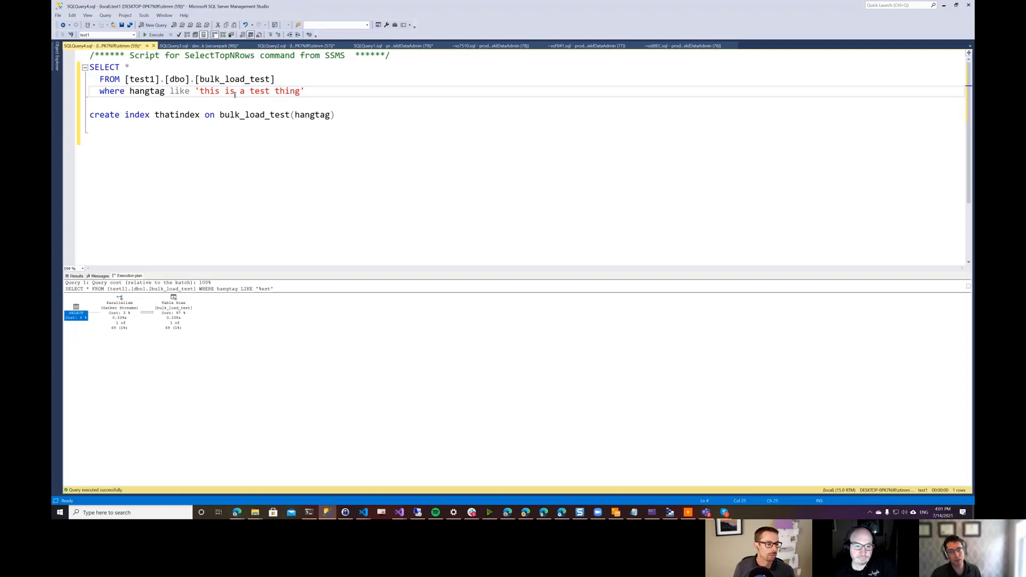
drag(226, 90, 268, 91)
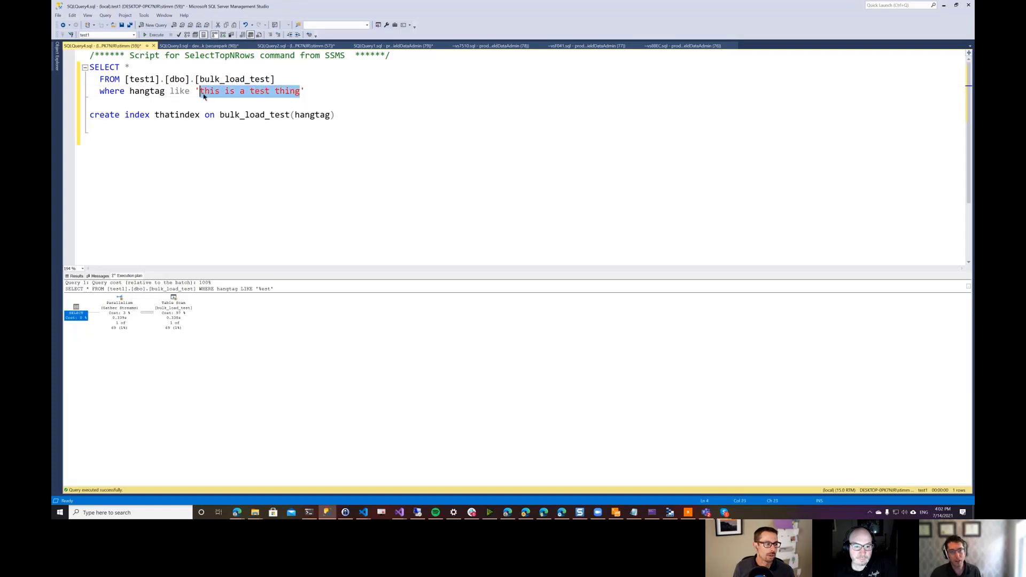
text(test)
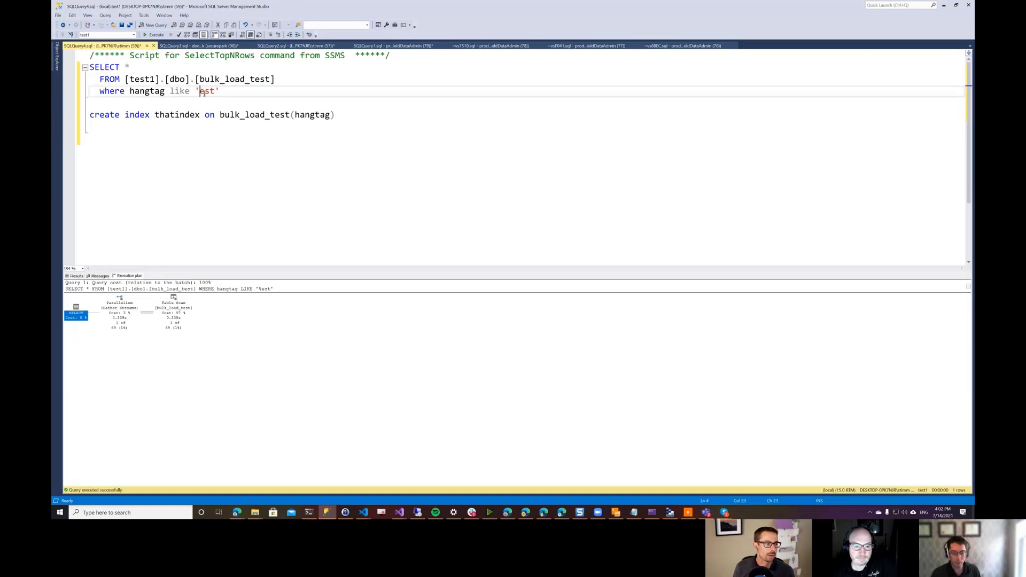
text(%)
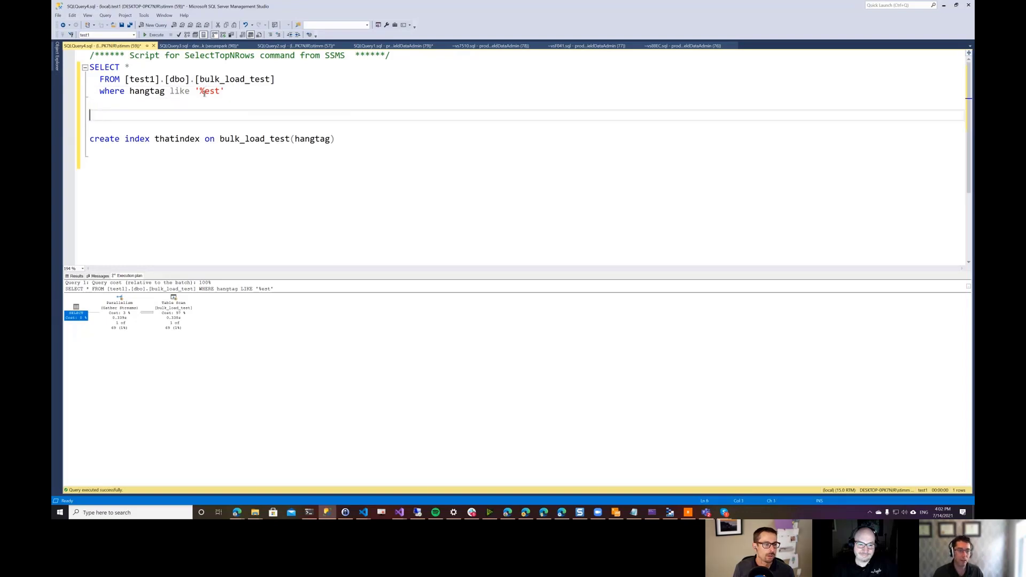
Step: Start an ALTER TABLE statement above the create index line
text(alter t)
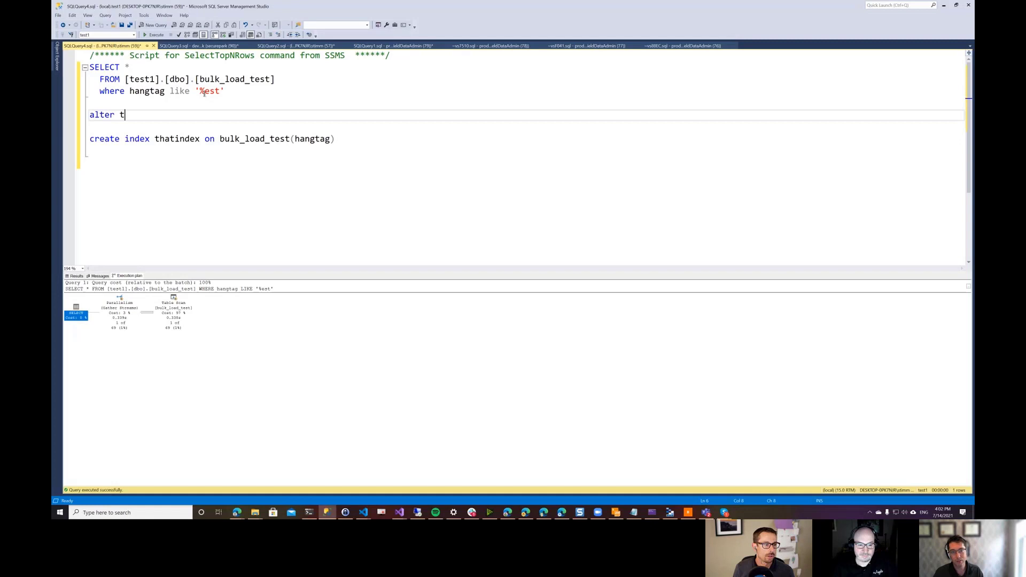
Step: Execute ALTER TABLE bulk_load_test ADD reversehangtag nvarchar(50) and move to a new line
text(able bulk_)
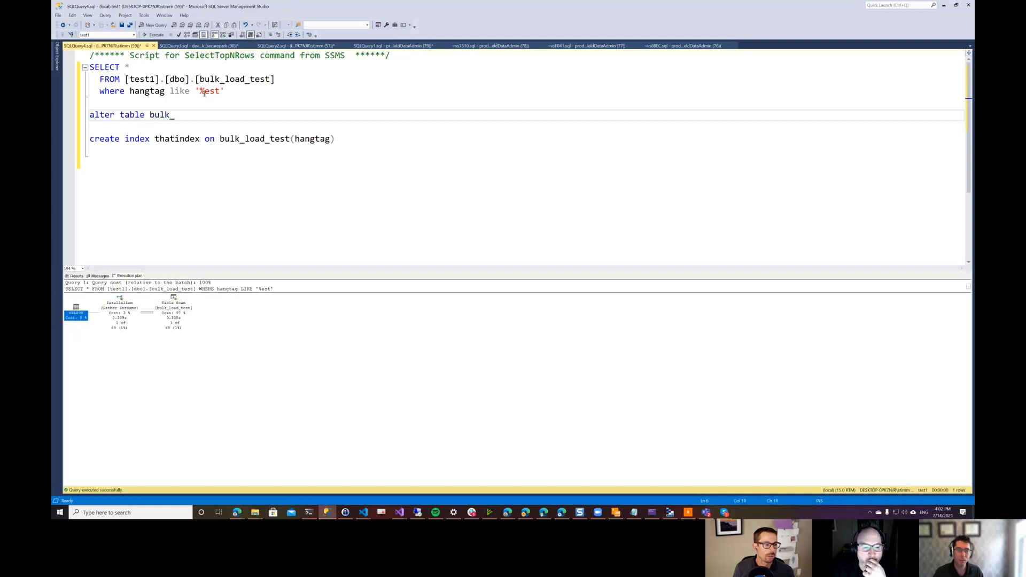
text(load_test add)
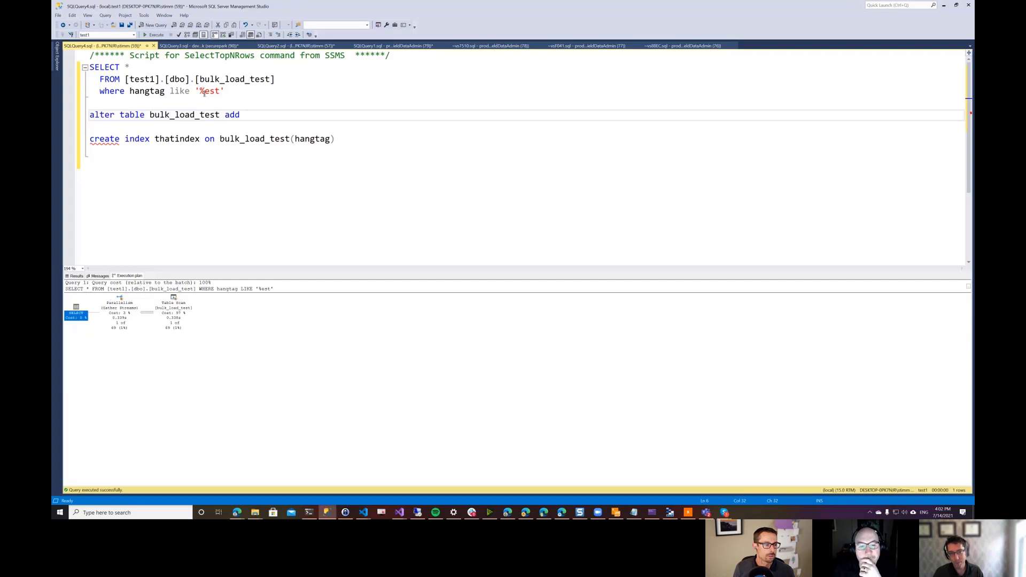
text(reverse)
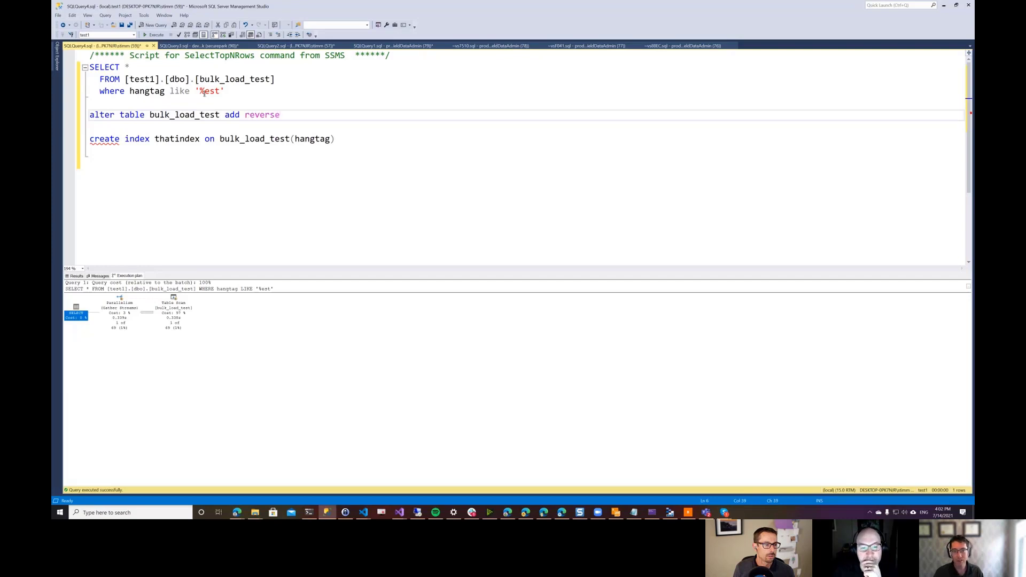
text(hangtag nvarchar(50)
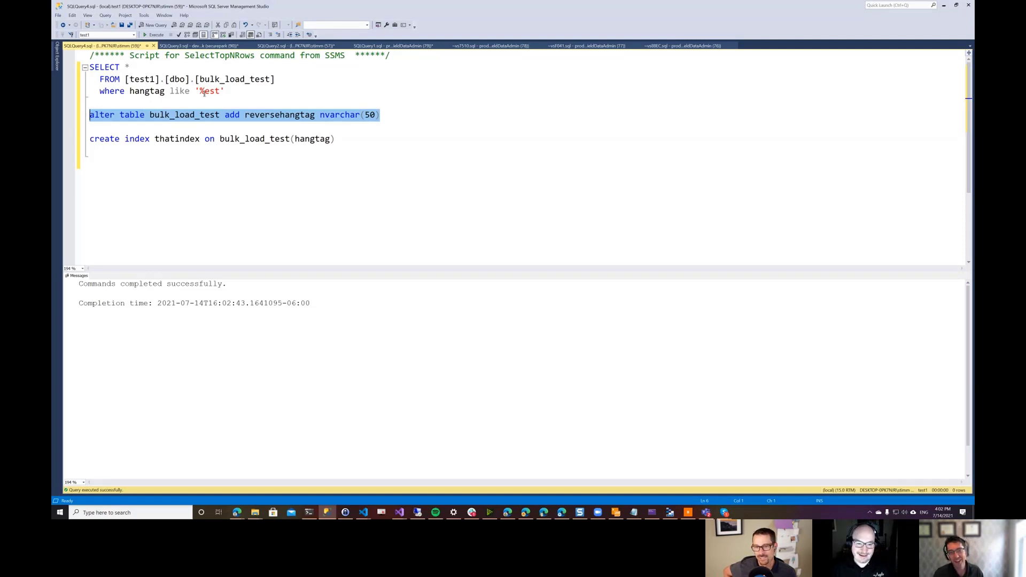
click(379, 114)
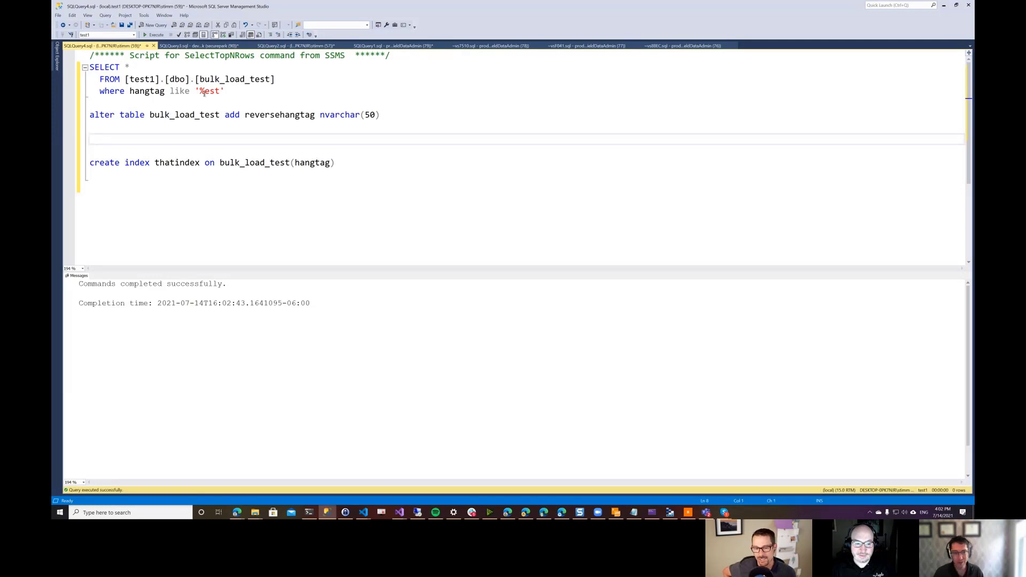
Step: Write UPDATE bulk_load_test SET reversehangtag='tset' WHERE hangtag='test' reusing the table and column names
text(upd)
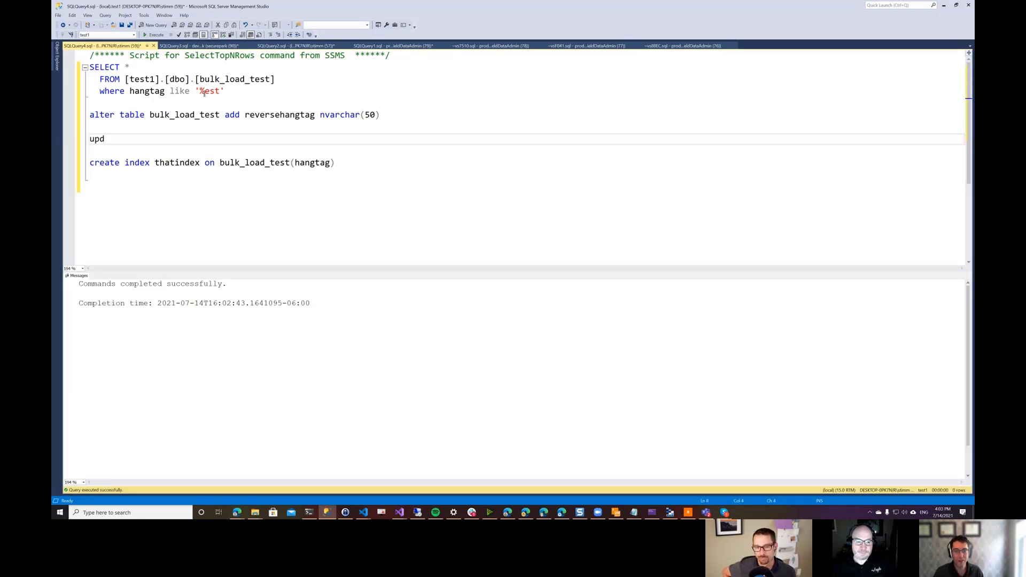
text(ate)
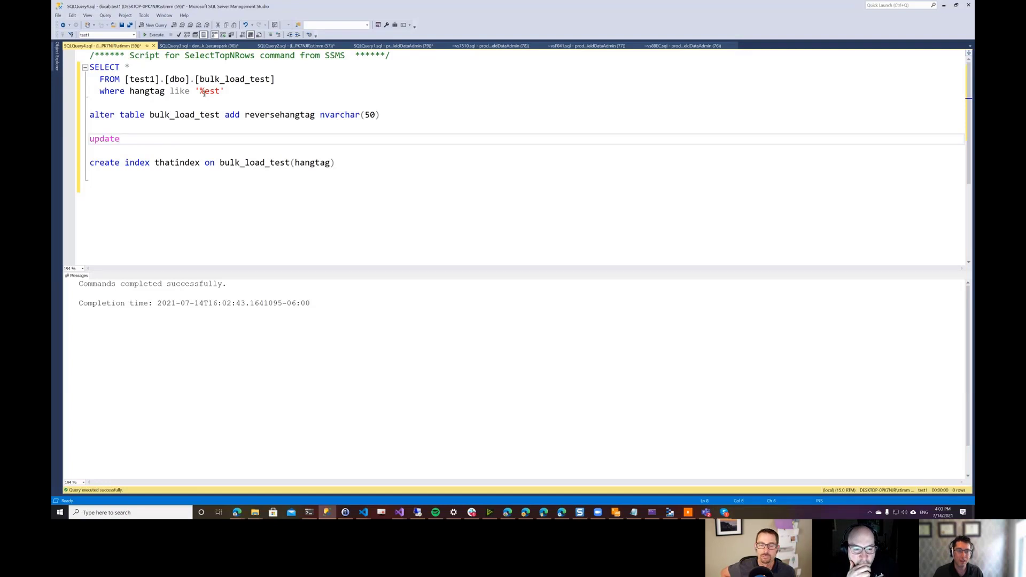
double_click(234, 79)
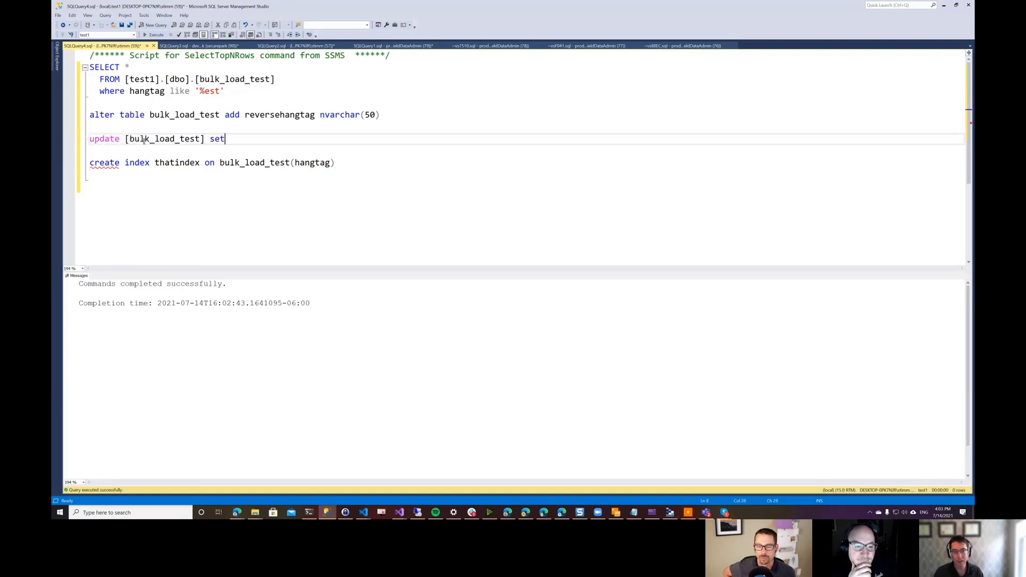
double_click(279, 114)
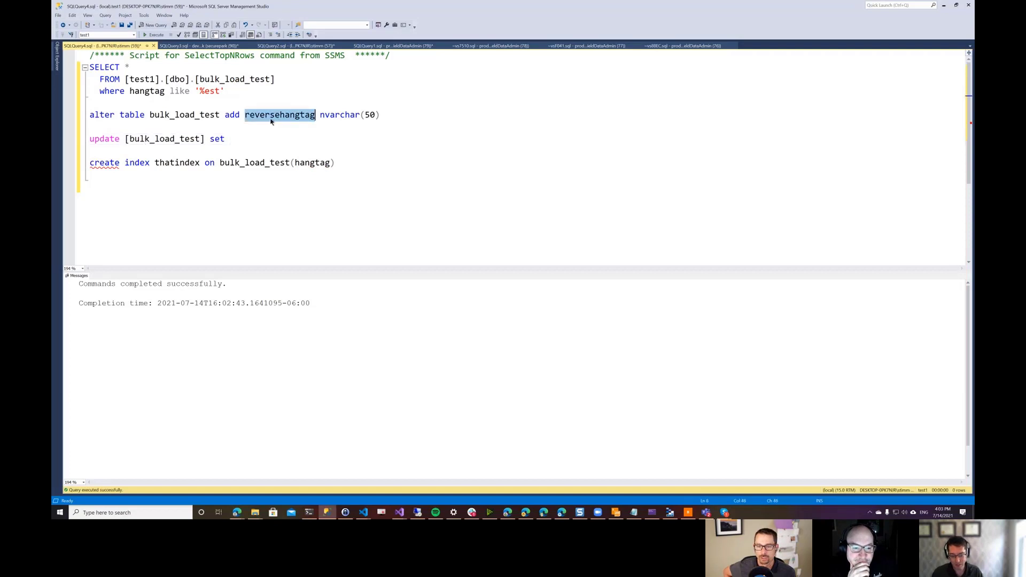
text(reversehangtag =)
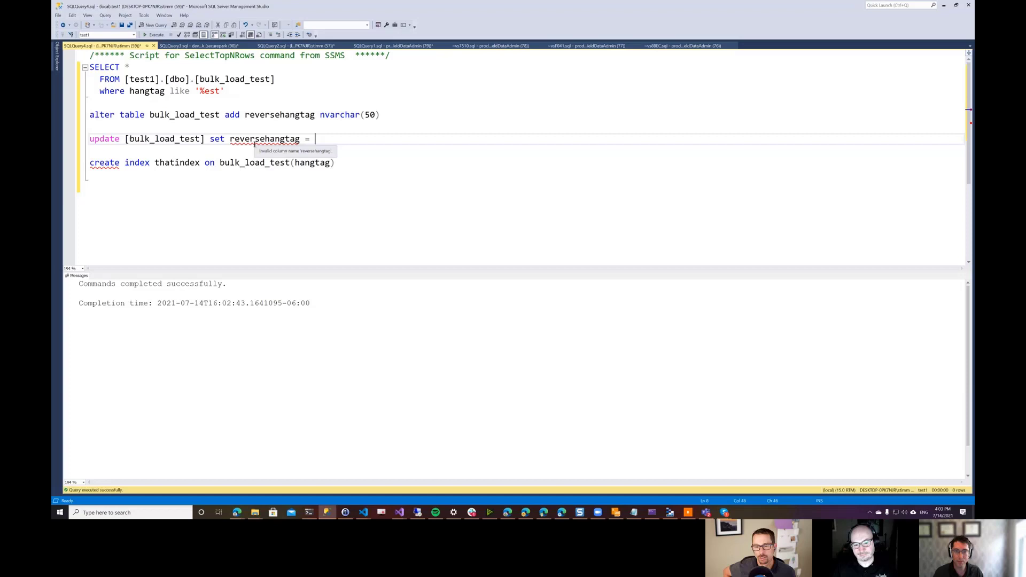
text(tset')
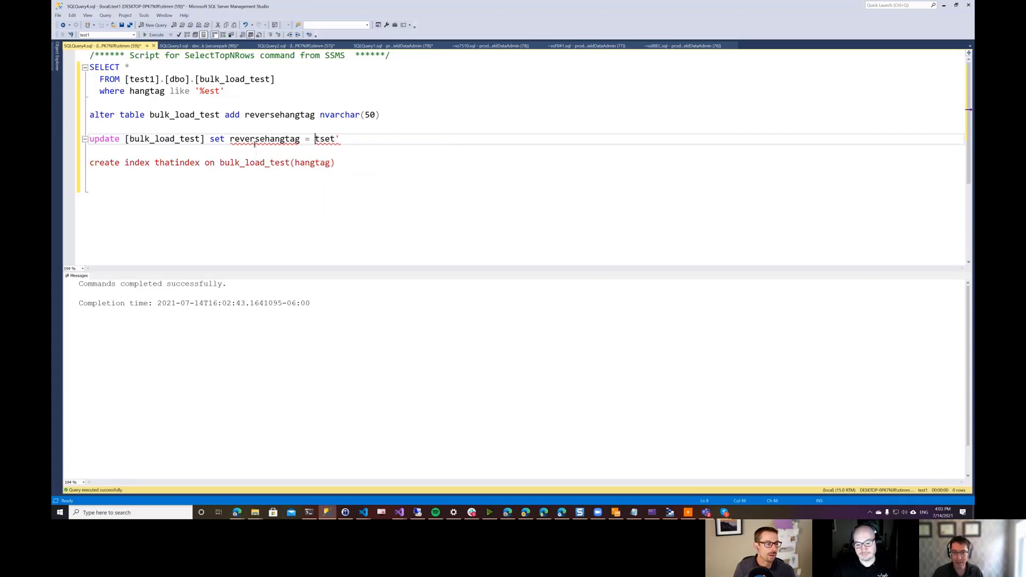
text(where)
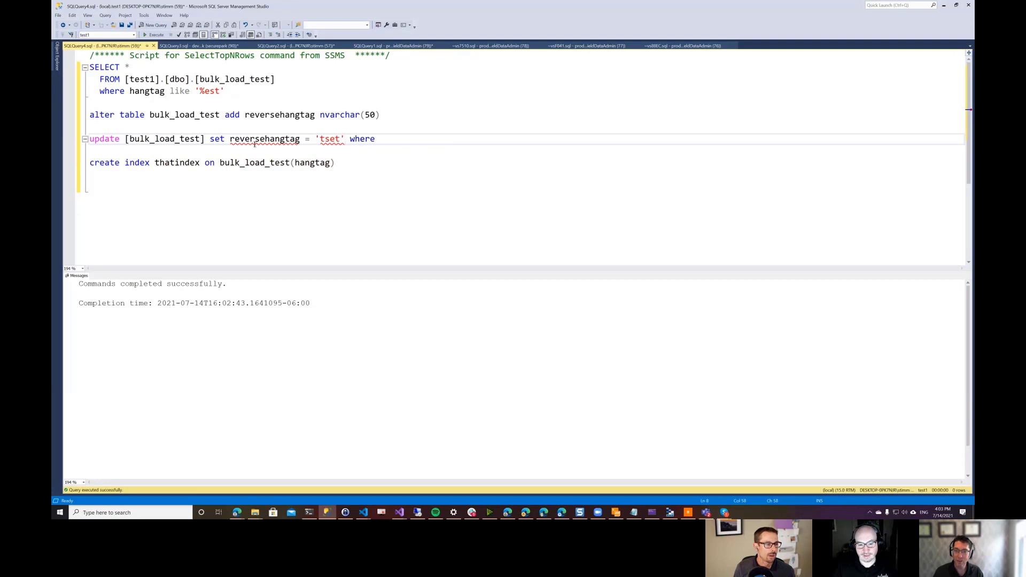
text(hangtag='test)
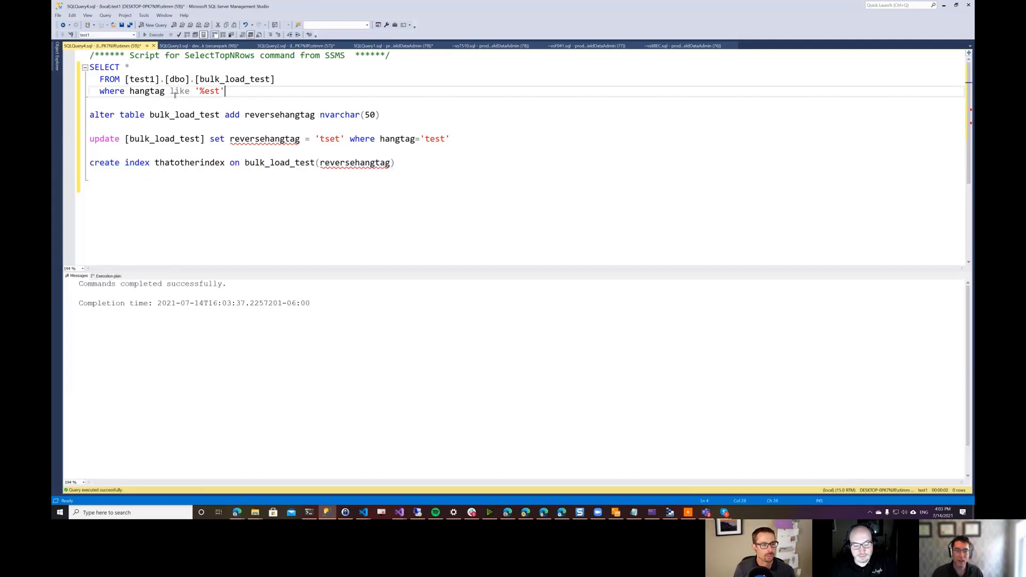
Step: Filter the SELECT on reversehangtag LIKE 'tse%', run it and show the index-seek plan
double_click(264, 138)
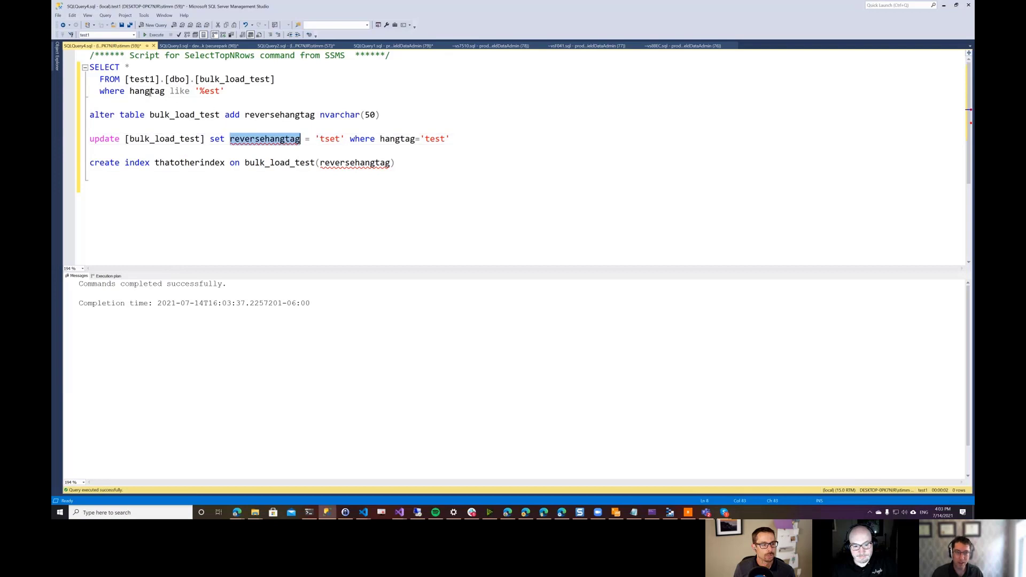
text(reversehangtag)
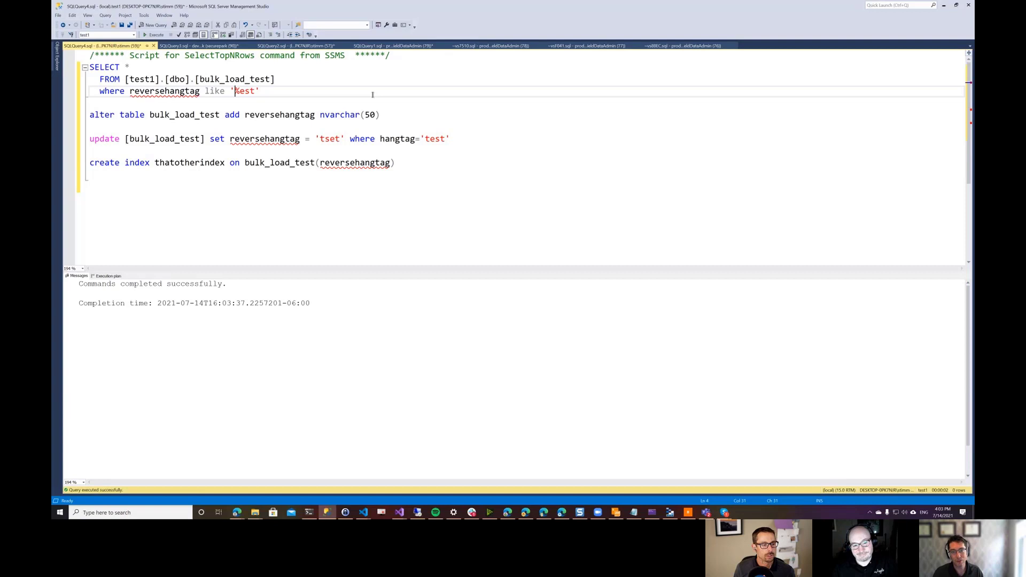
text(%)
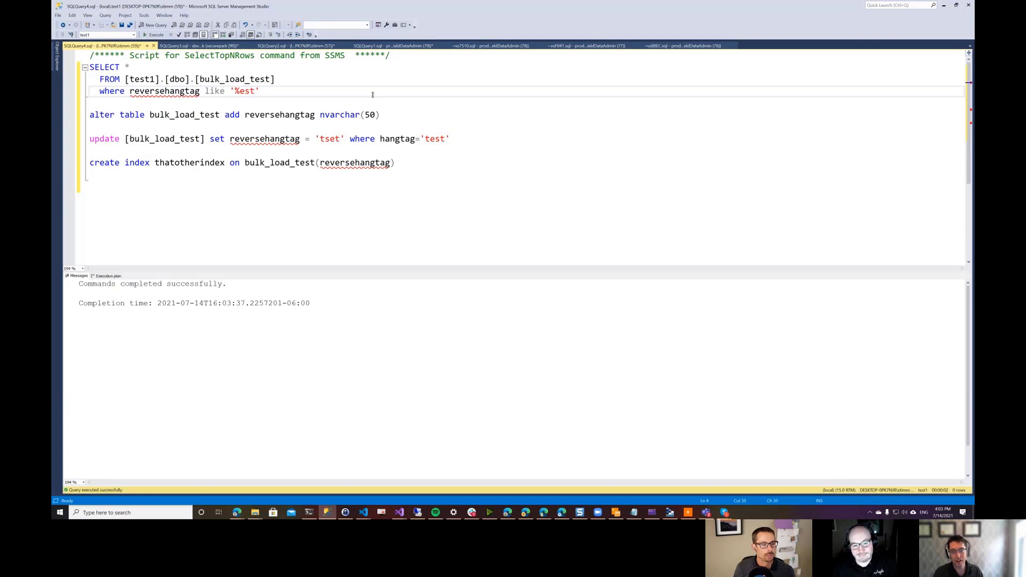
text(tse%t)
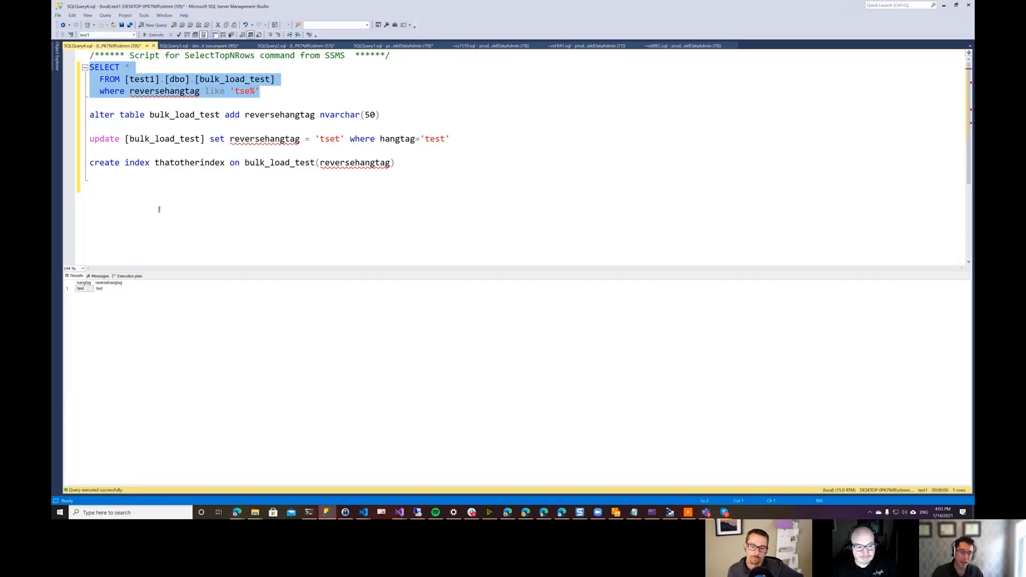
click(128, 275)
text(%)
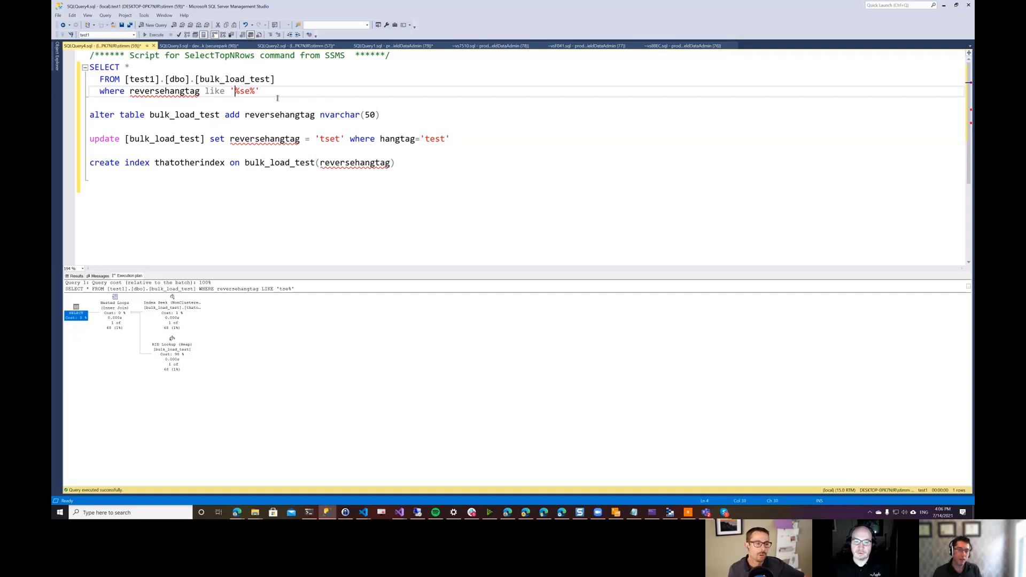
Step: Retype the LIKE pattern as 'testing', then clear it and enter 'is a and'
text(testing)
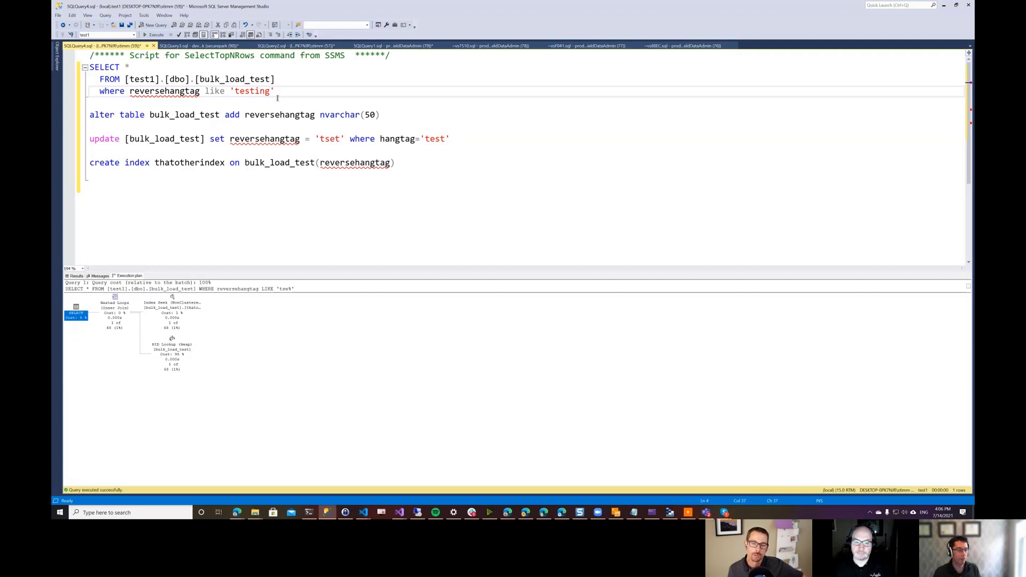
key(BackSpace)
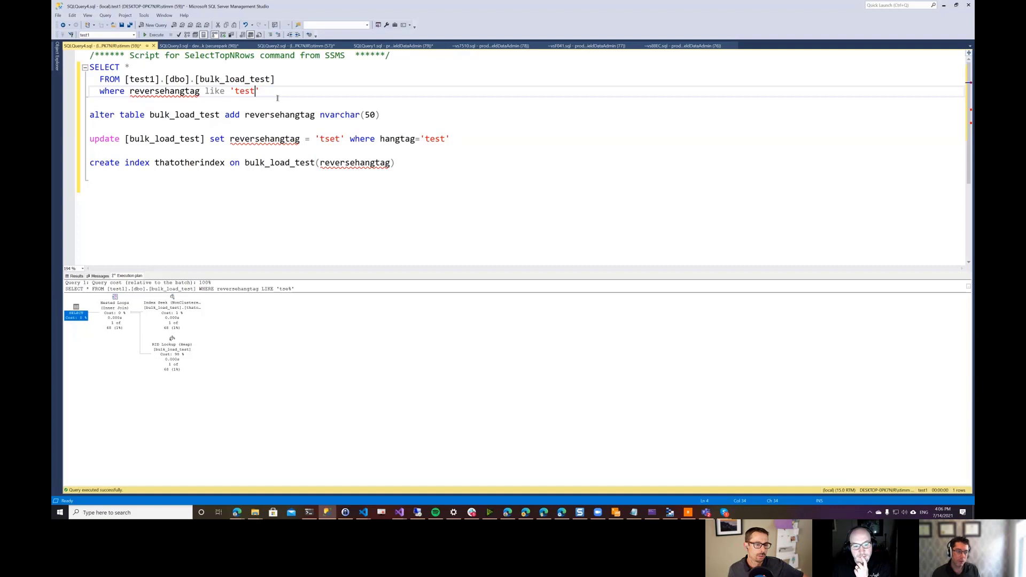
key(BackSpace)
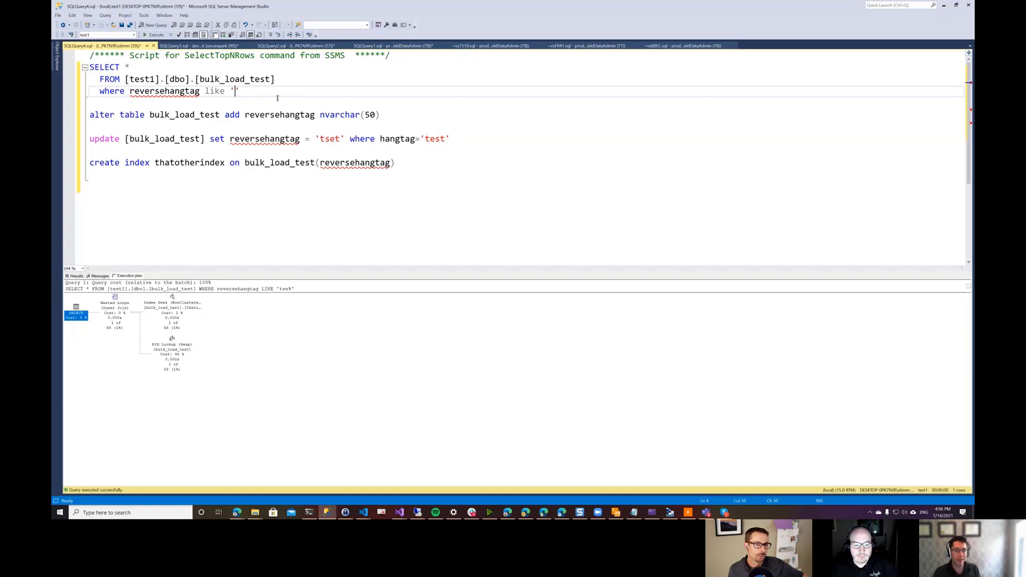
text(is a and)
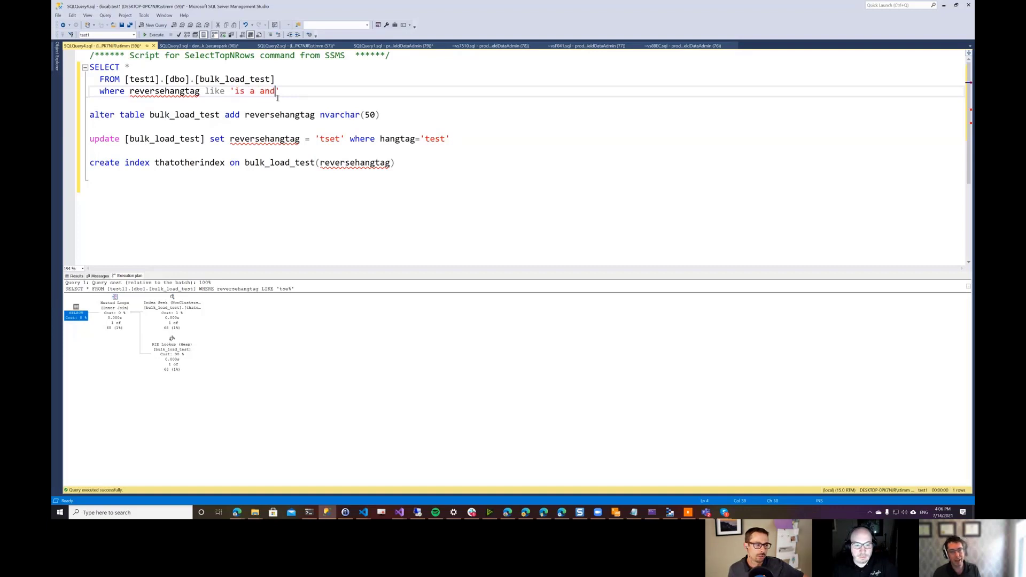